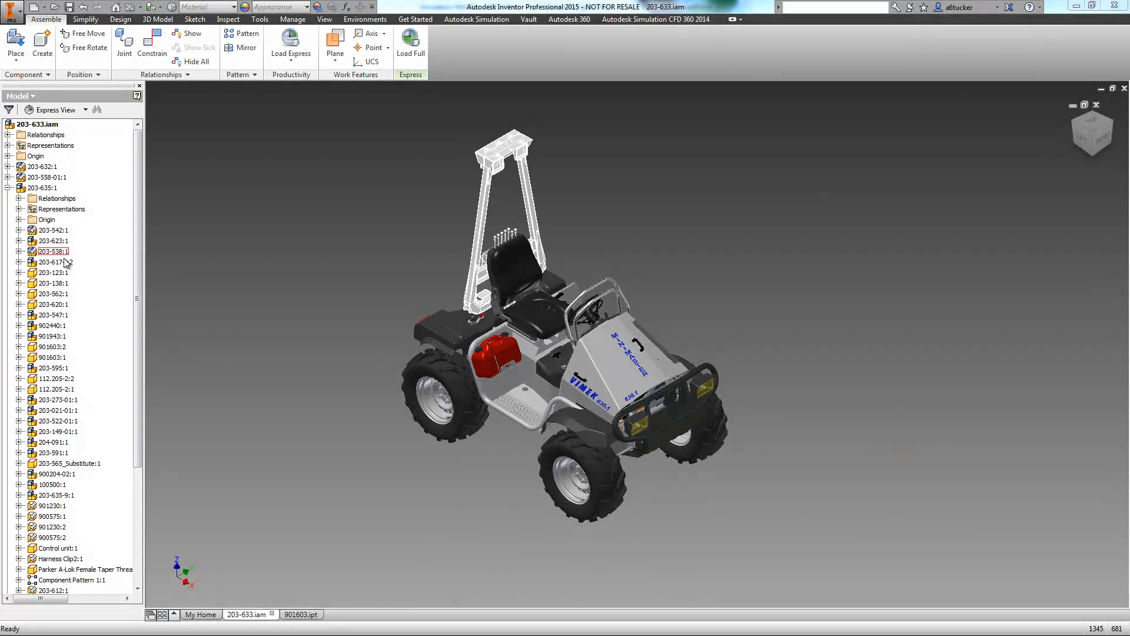
# - Select the 203-617 front bumper component in the vehicle assembly
pyautogui.click(52, 261)
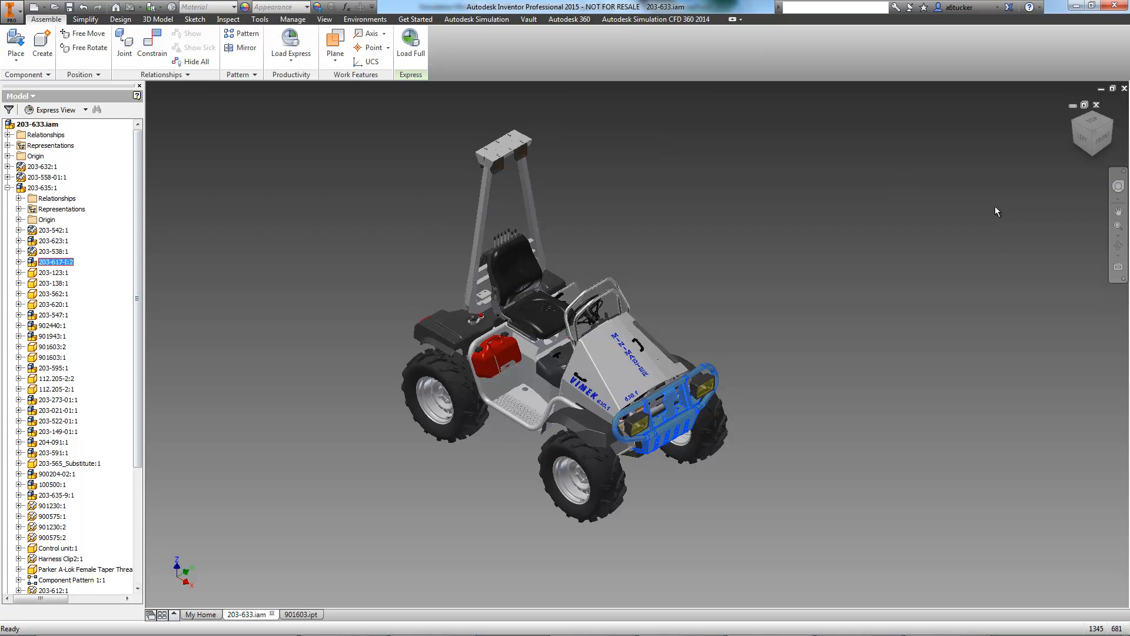
pyautogui.click(1118, 228)
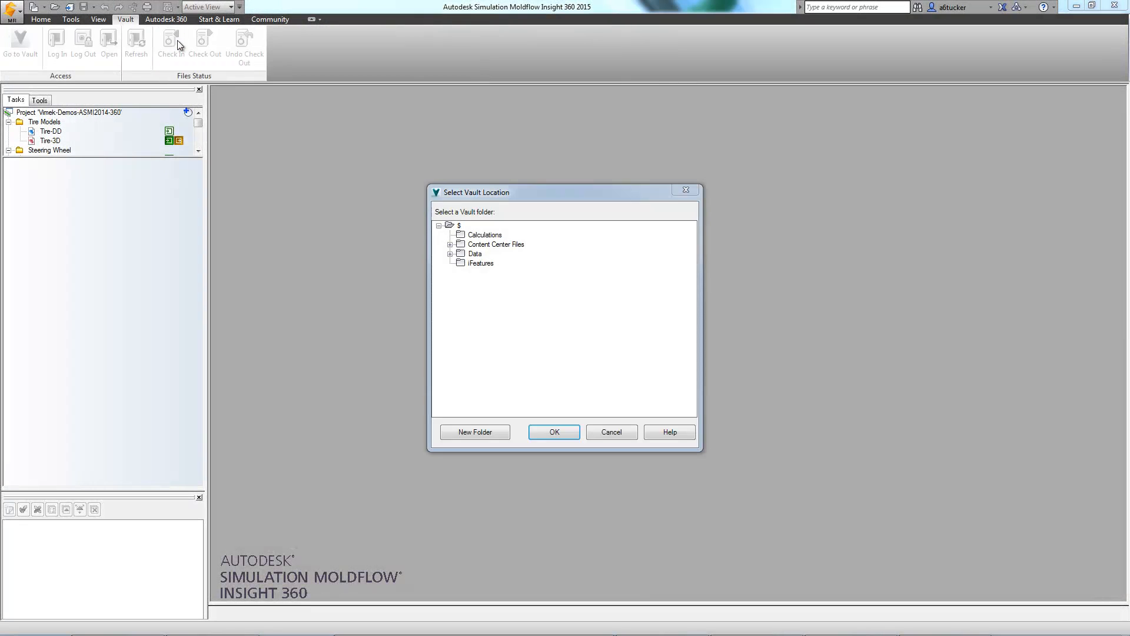
# - Check the Vimek-Demos project into Data > Moldflow Studies in the vault
pyautogui.click(449, 253)
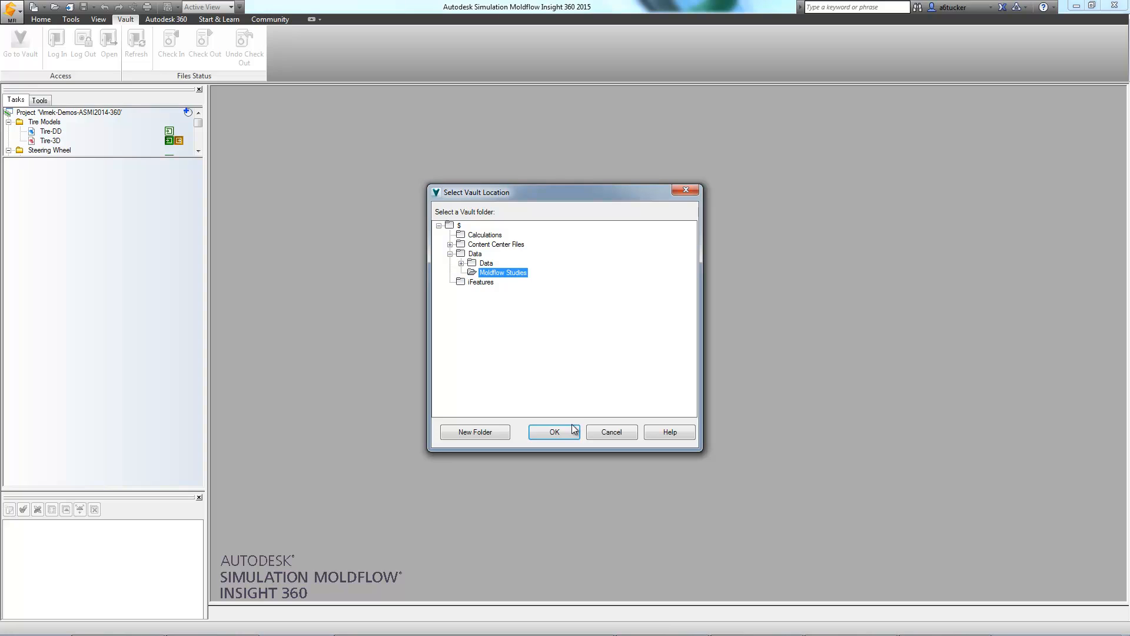
pyautogui.click(553, 431)
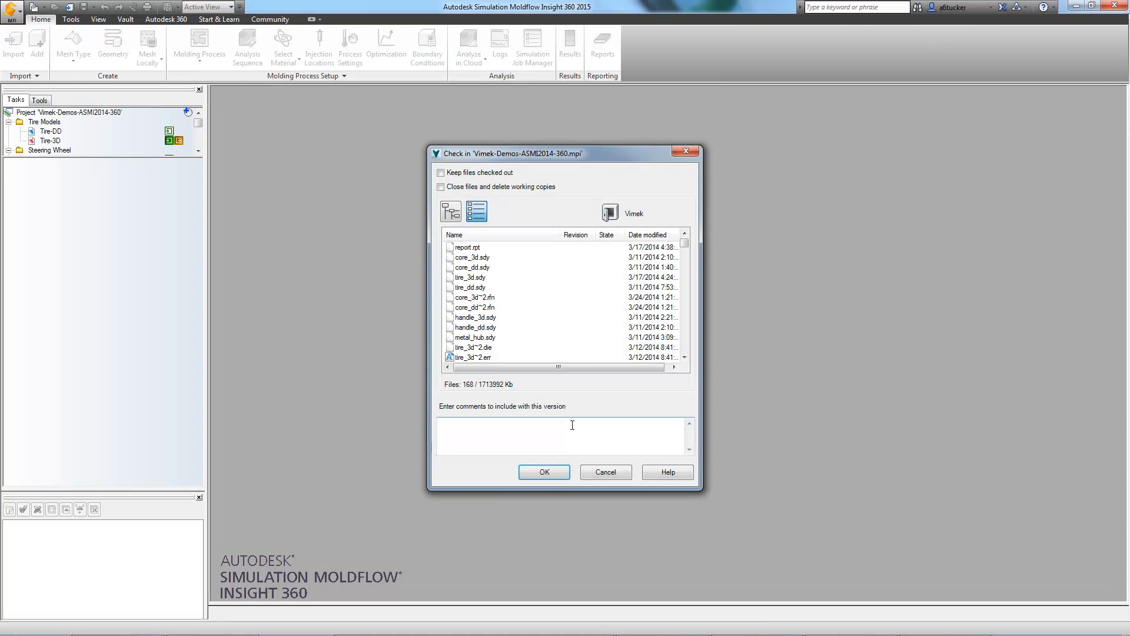
pyautogui.click(543, 472)
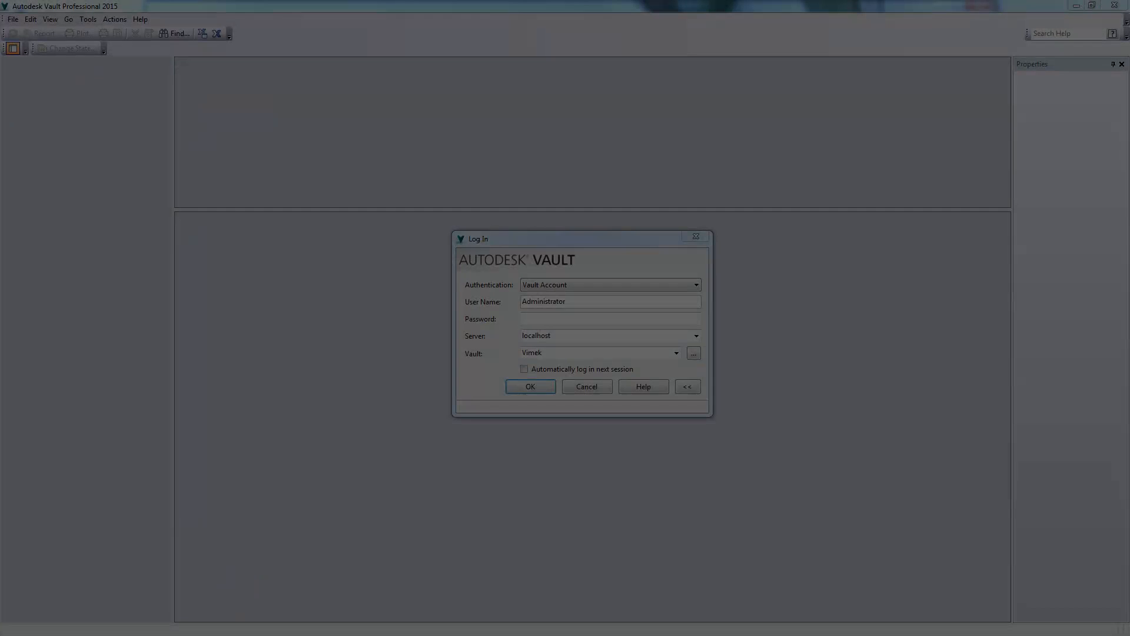
# - Log in and get/check out Vimek-Demos-ASMI2015 from Data > Moldflow Studies
pyautogui.click(530, 386)
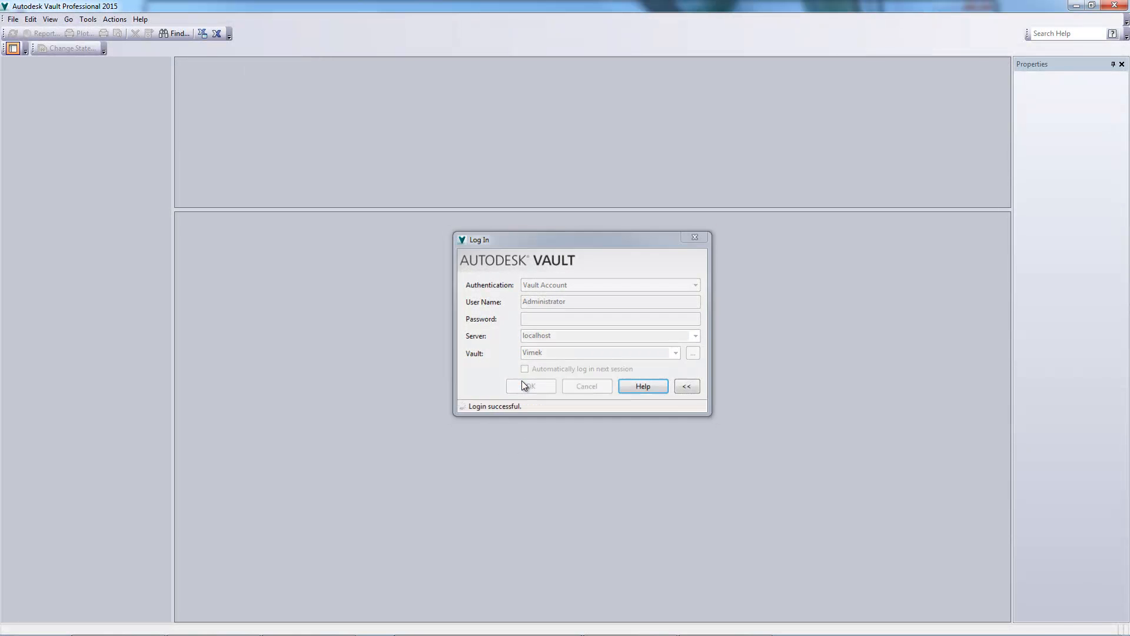
pyautogui.click(529, 386)
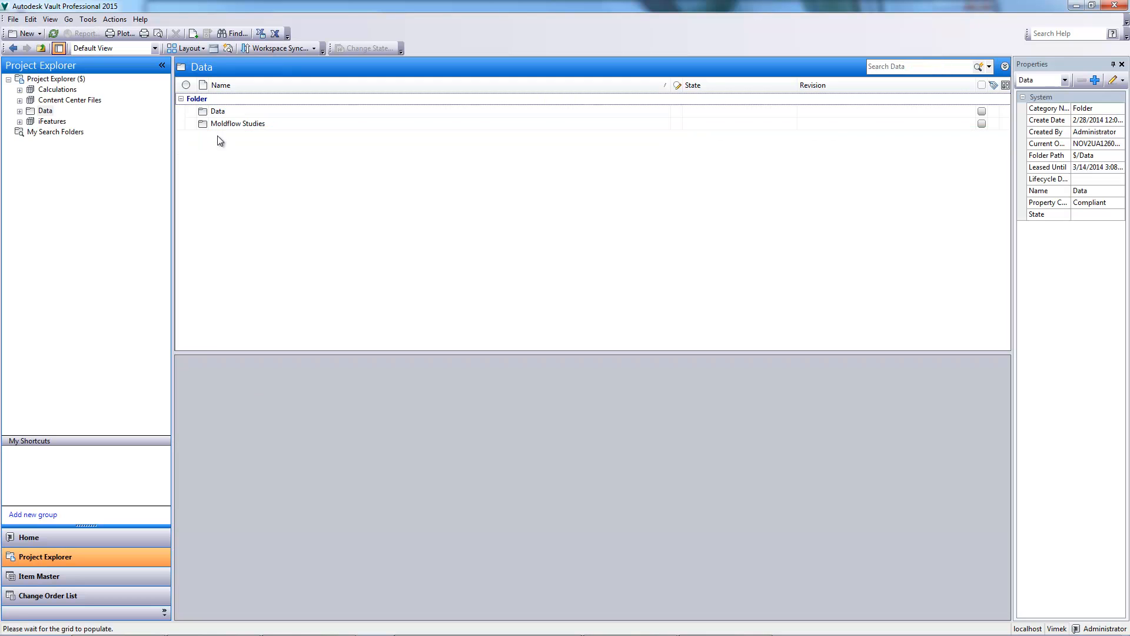
pyautogui.click(237, 123)
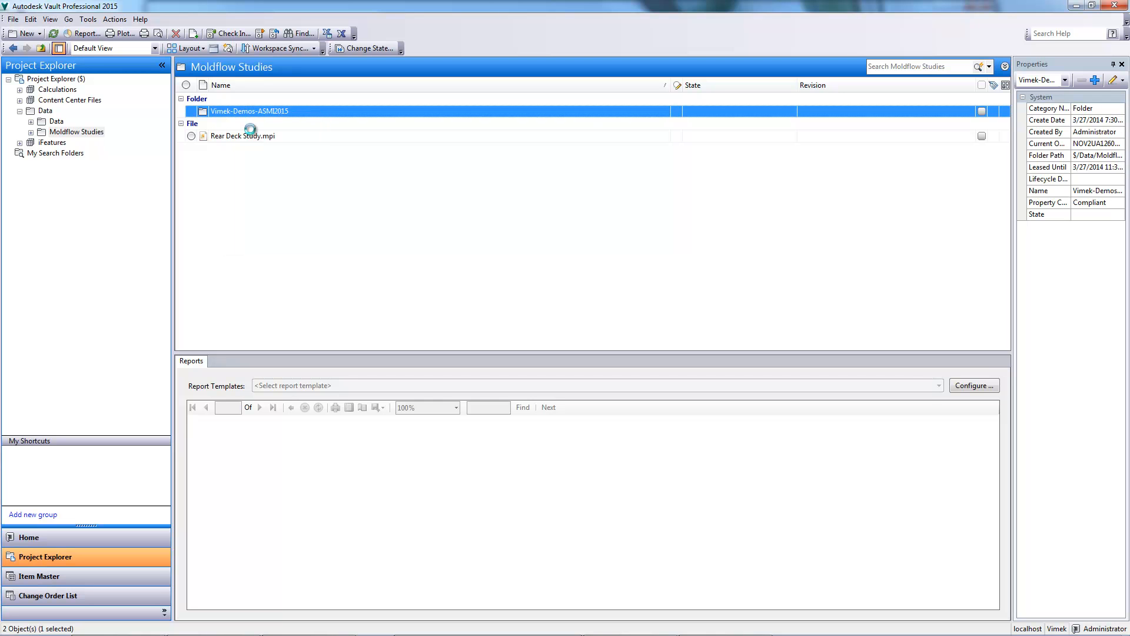
pyautogui.click(226, 33)
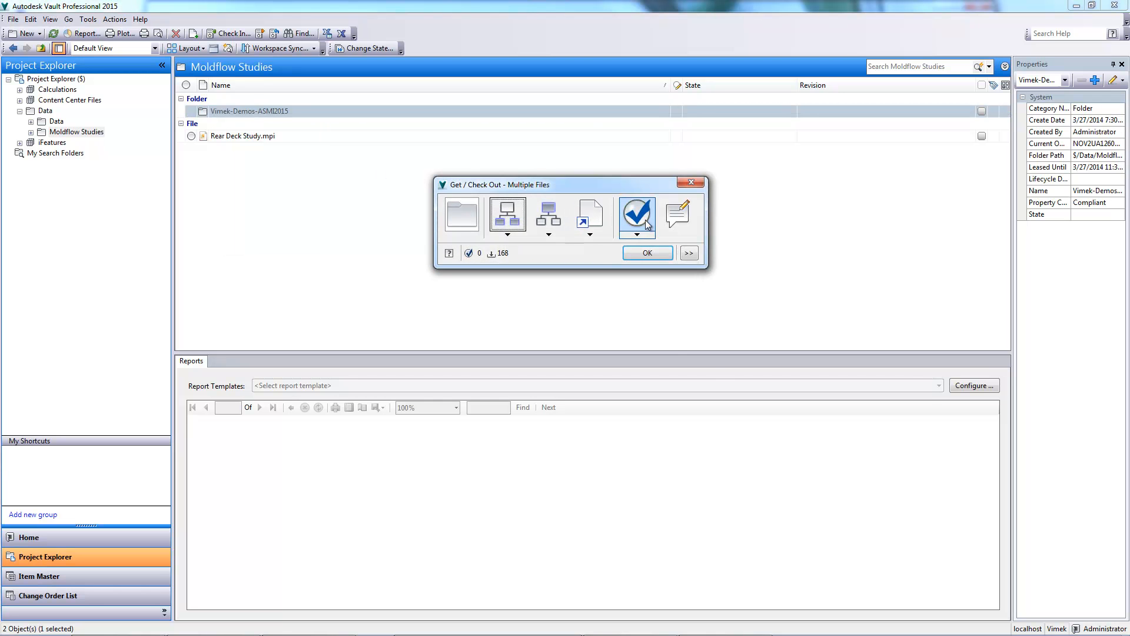
pyautogui.click(645, 253)
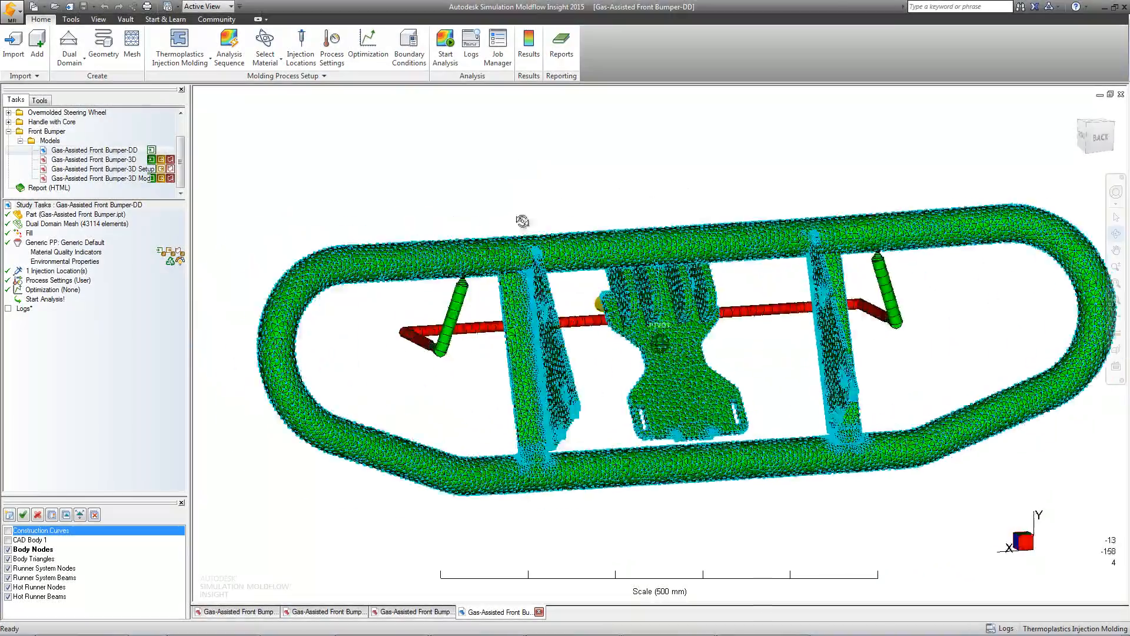
# - Rotate the bumper model and open the Gas-Assisted Front Bumper-3D study
pyautogui.moveTo(522, 221); pyautogui.dragTo(548, 167)
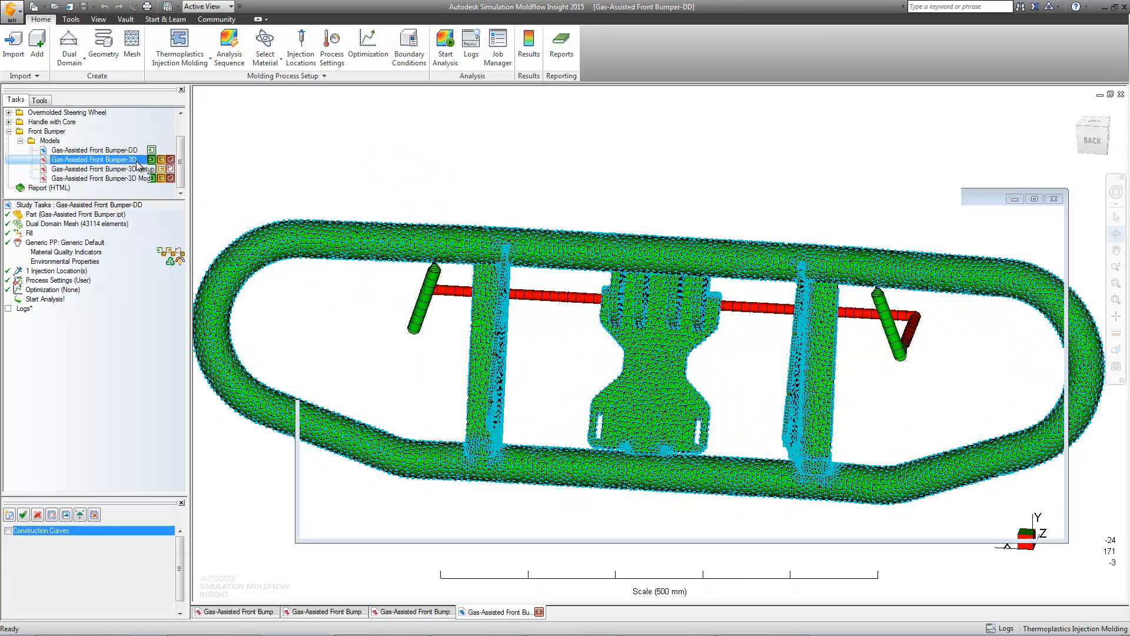
pyautogui.doubleClick(92, 159)
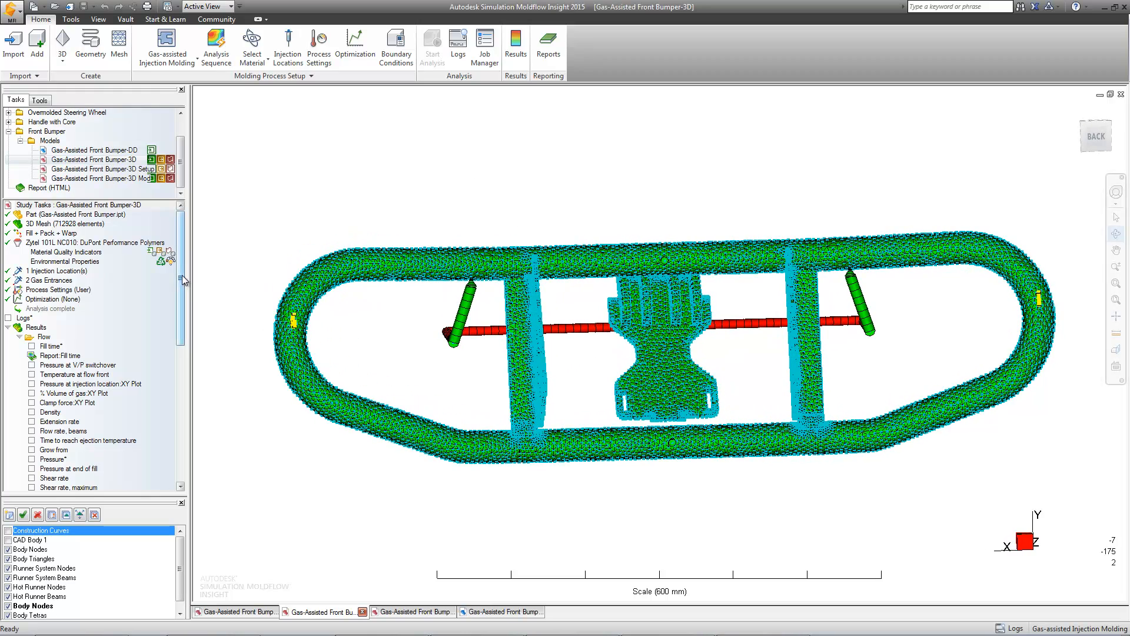
# - Tick the Gas core result for the original Gas-Assisted Front Bumper-3D study
pyautogui.scroll(-3)
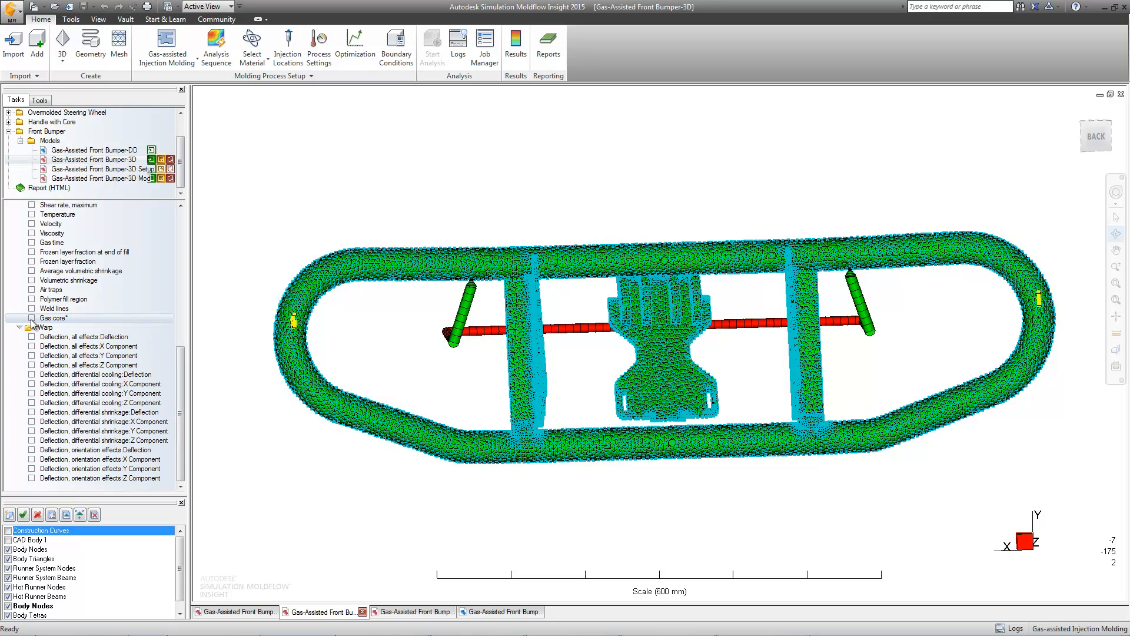
pyautogui.click(32, 317)
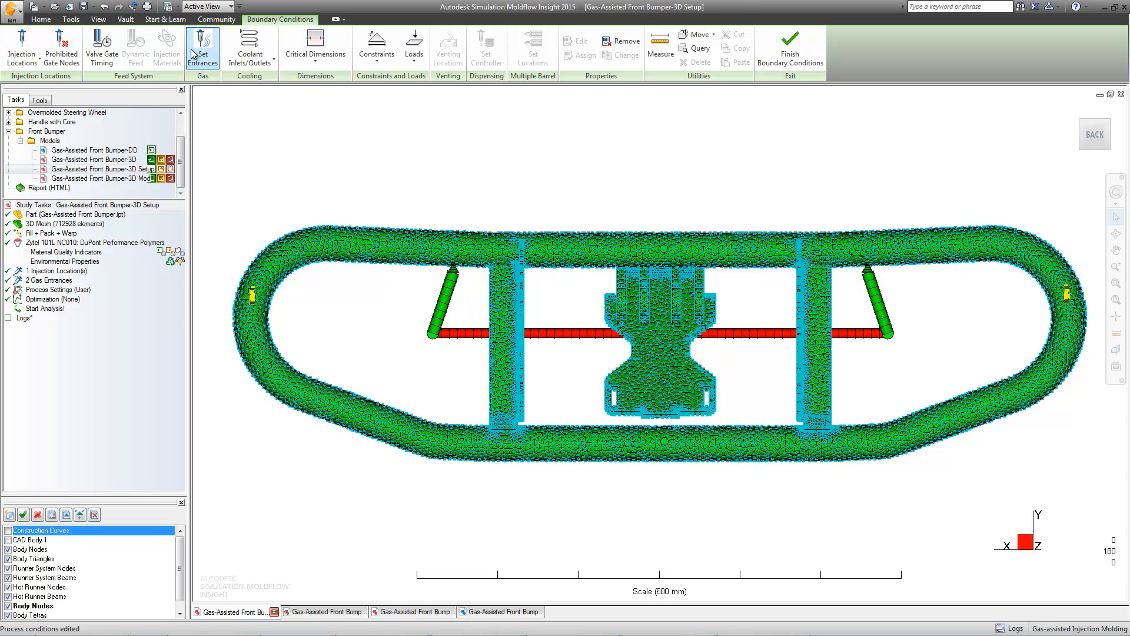
# - Edit the gas entrance locations in the 3D Setup study's boundary conditions
pyautogui.click(203, 47)
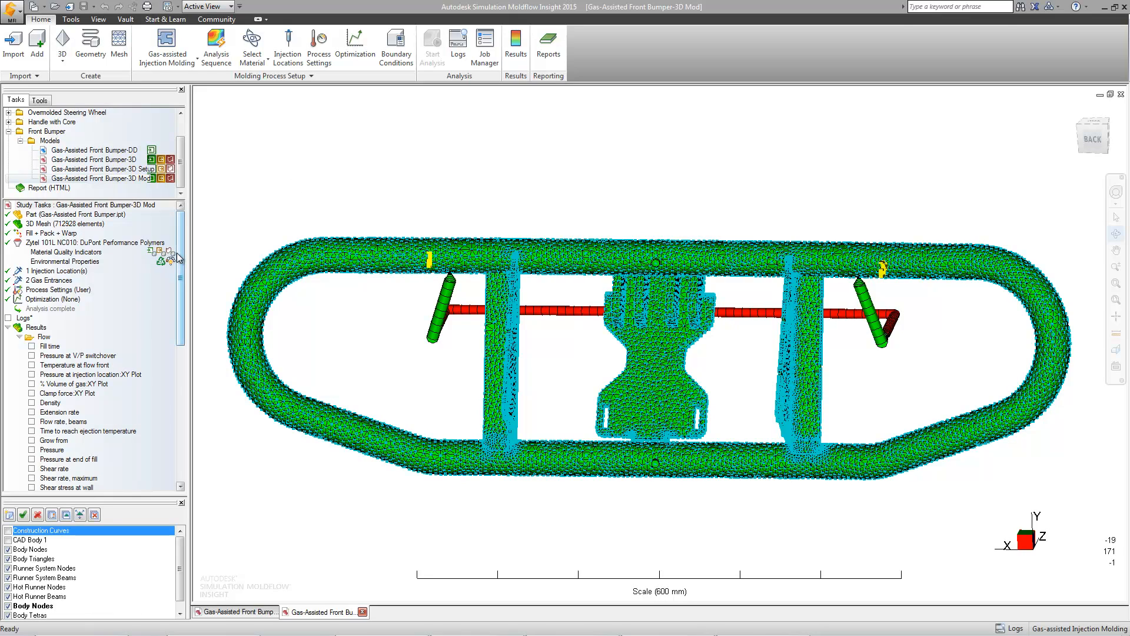
# - Tick Gas core for the 3D Mod study and open the Results ribbon tools
pyautogui.click(32, 327)
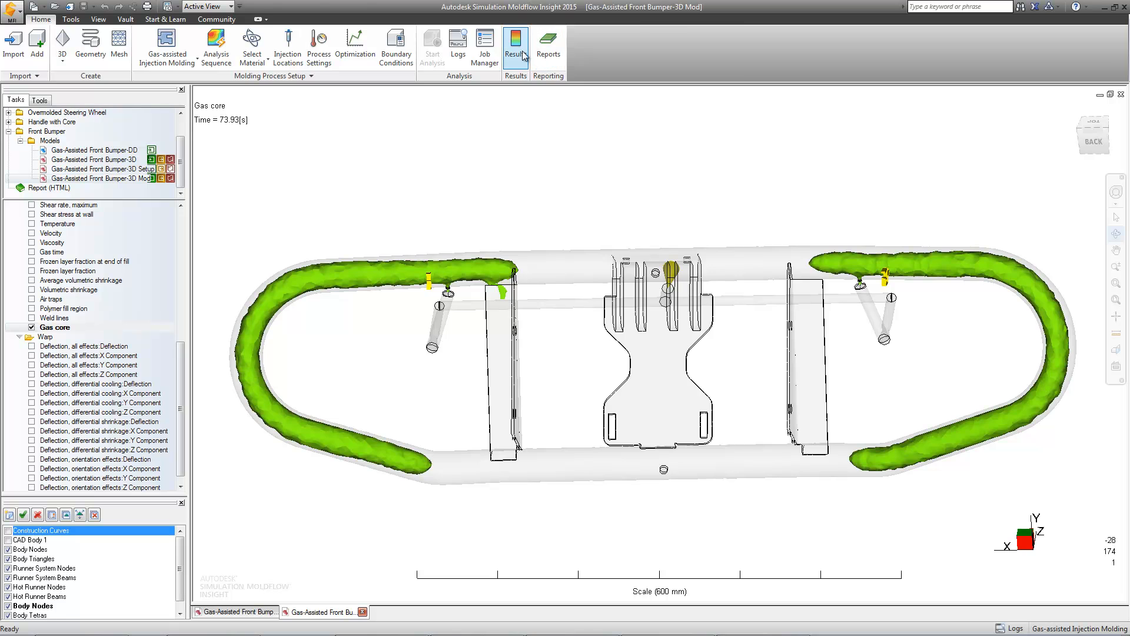
pyautogui.click(515, 42)
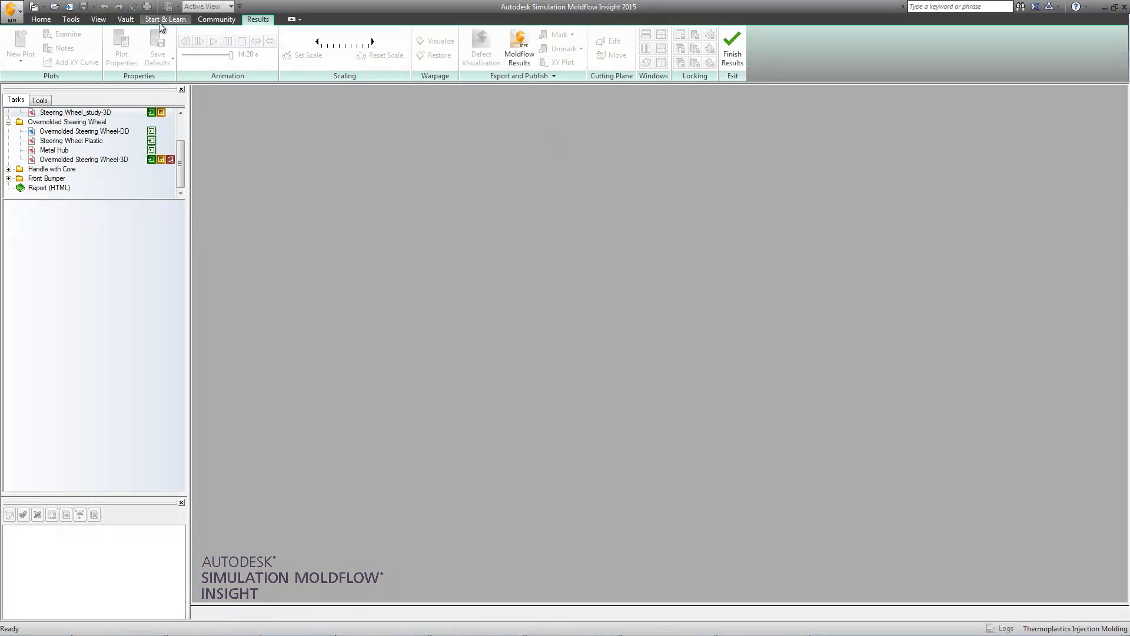
# - Start Vault Check In to choose the project's vault folder
pyautogui.click(124, 19)
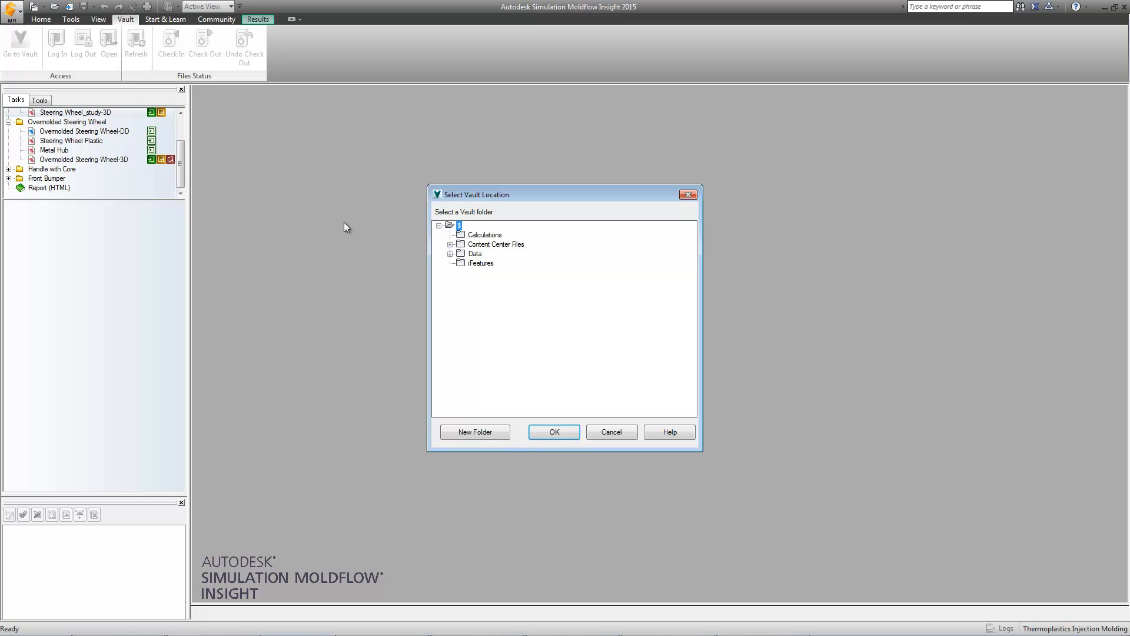